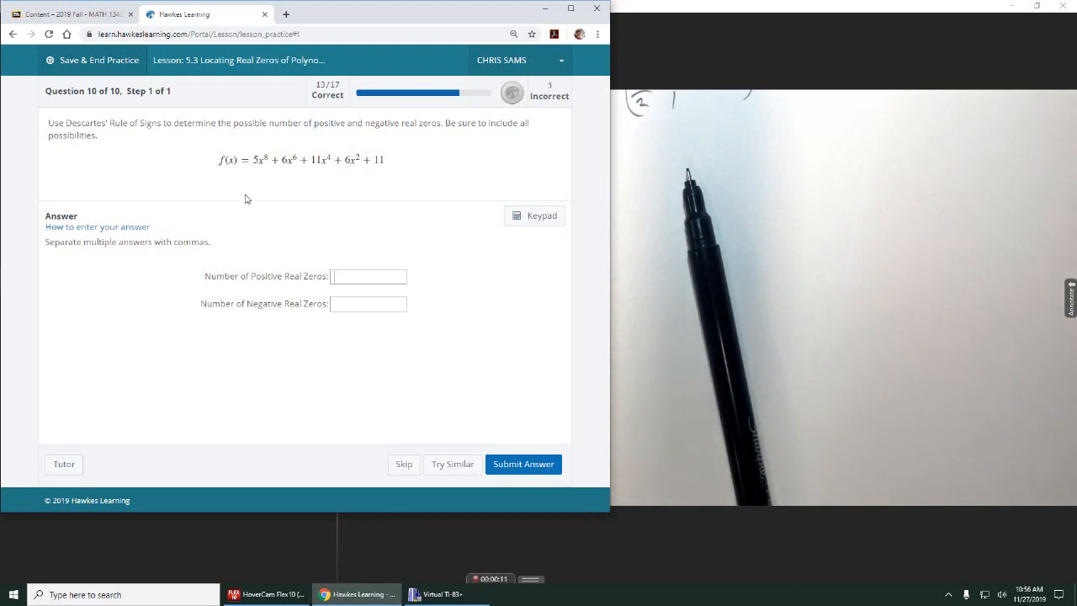
mouse_move(278, 150)
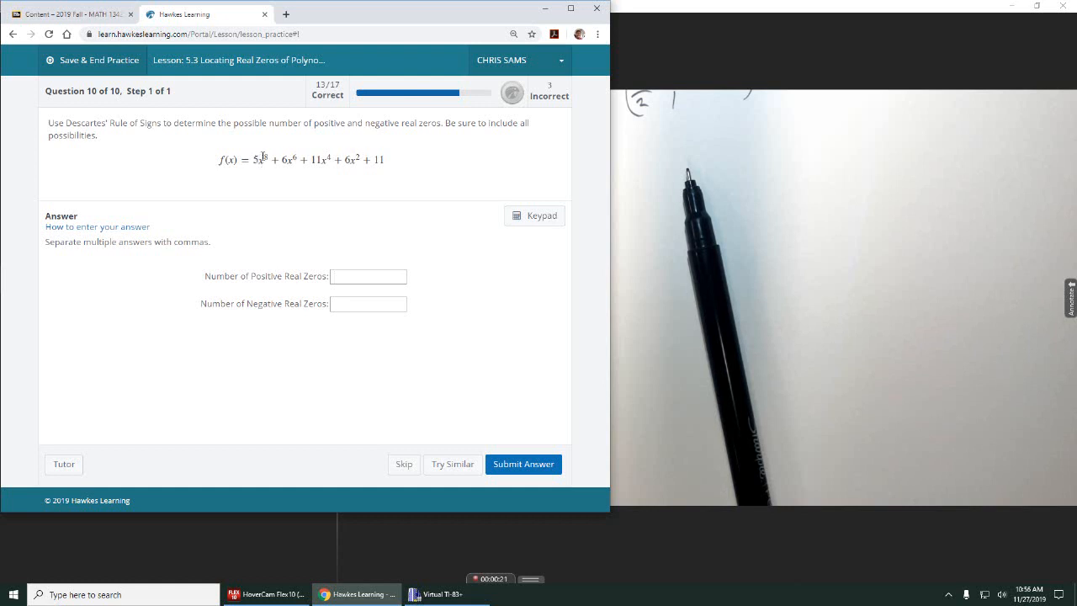
mouse_move(388, 175)
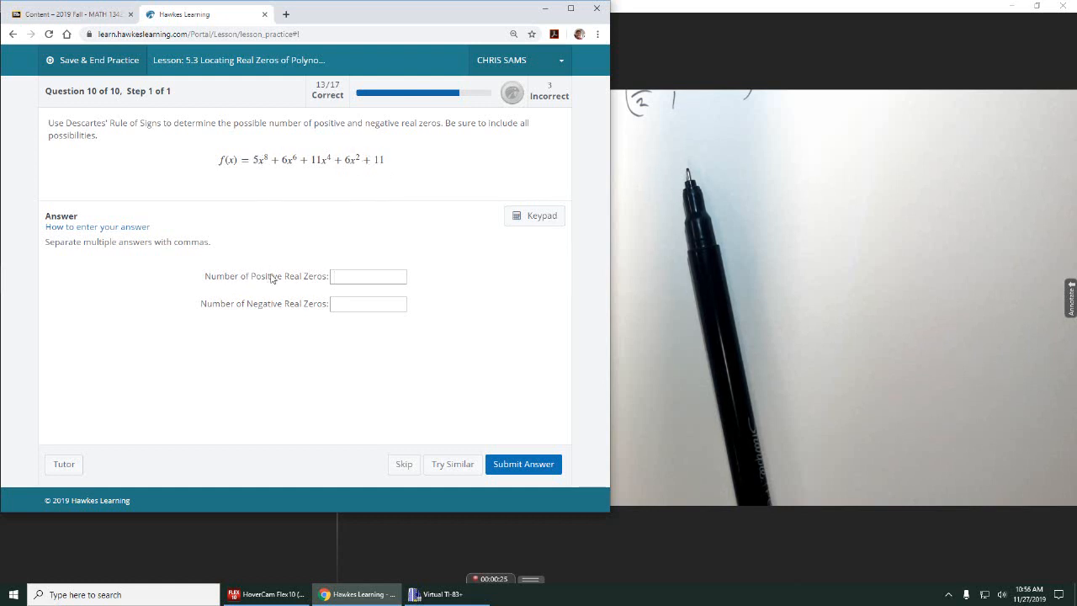
text(0)
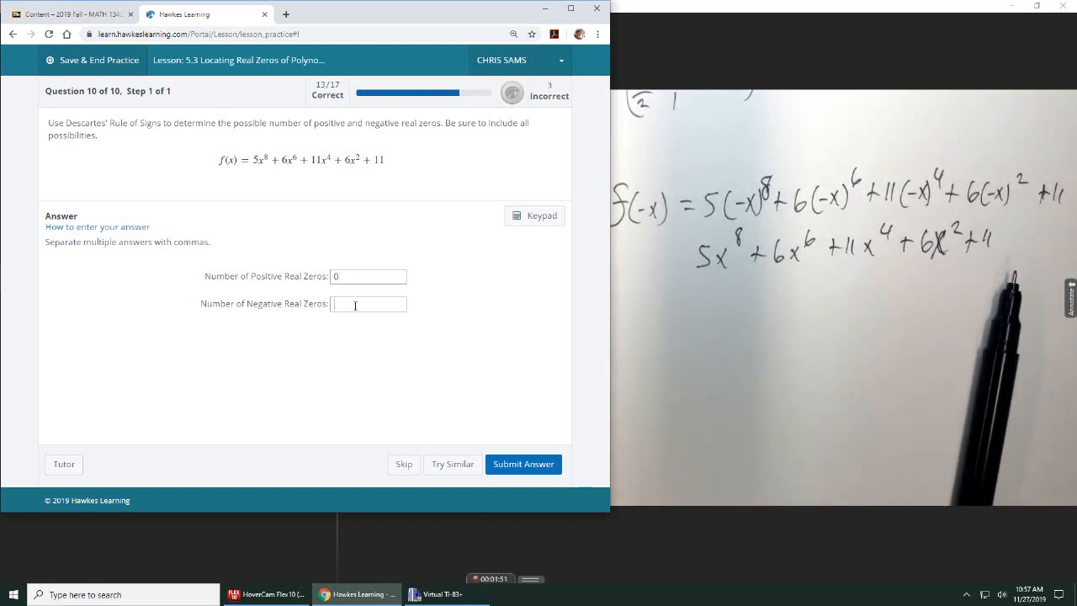
text(0)
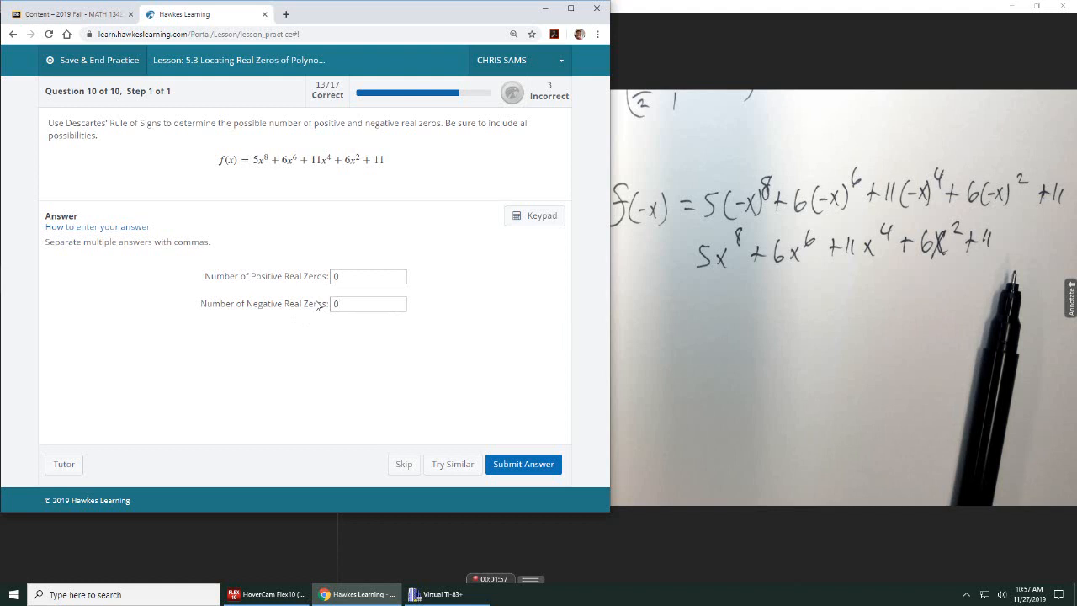
mouse_move(241, 301)
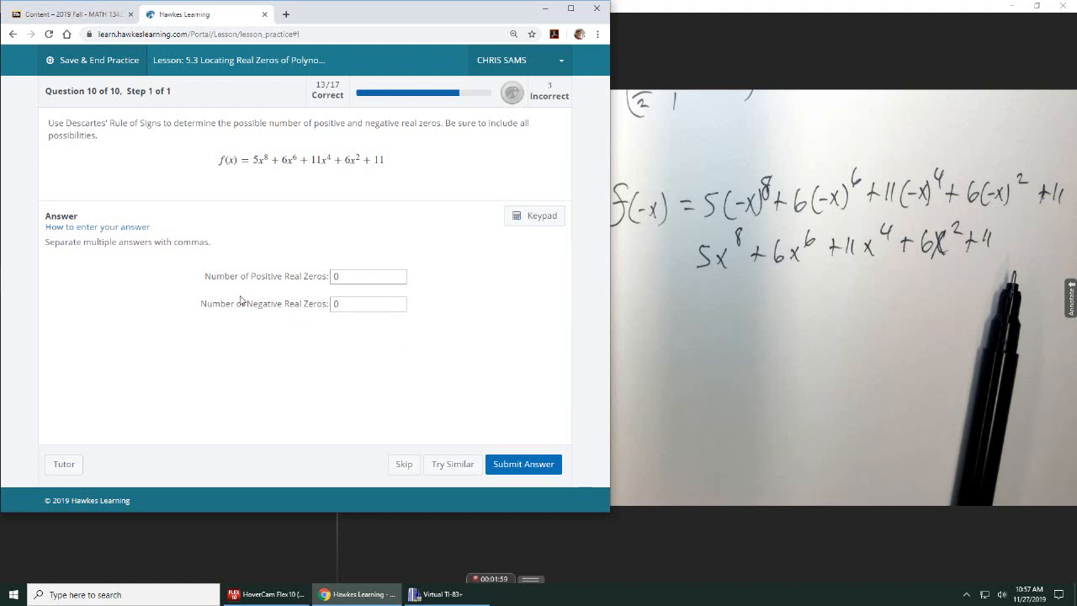